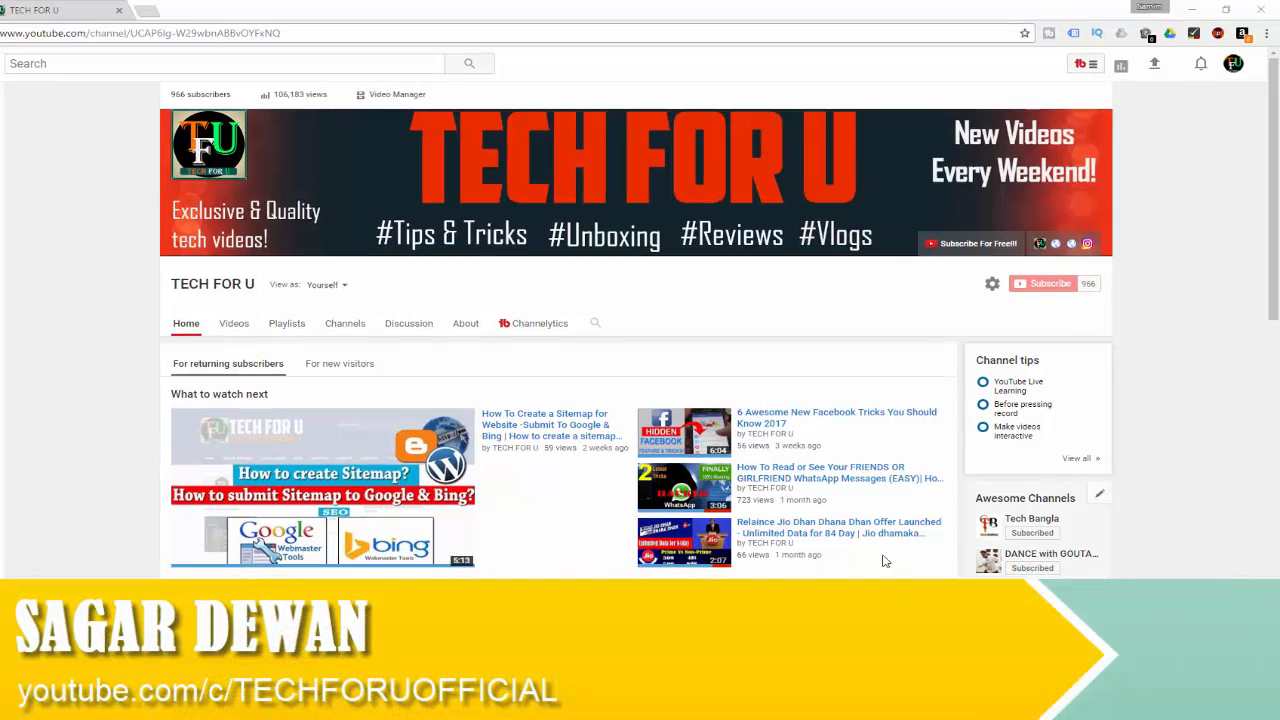
- Scroll through the TECH FOR U channel page after the intro
scroll(down, 3)
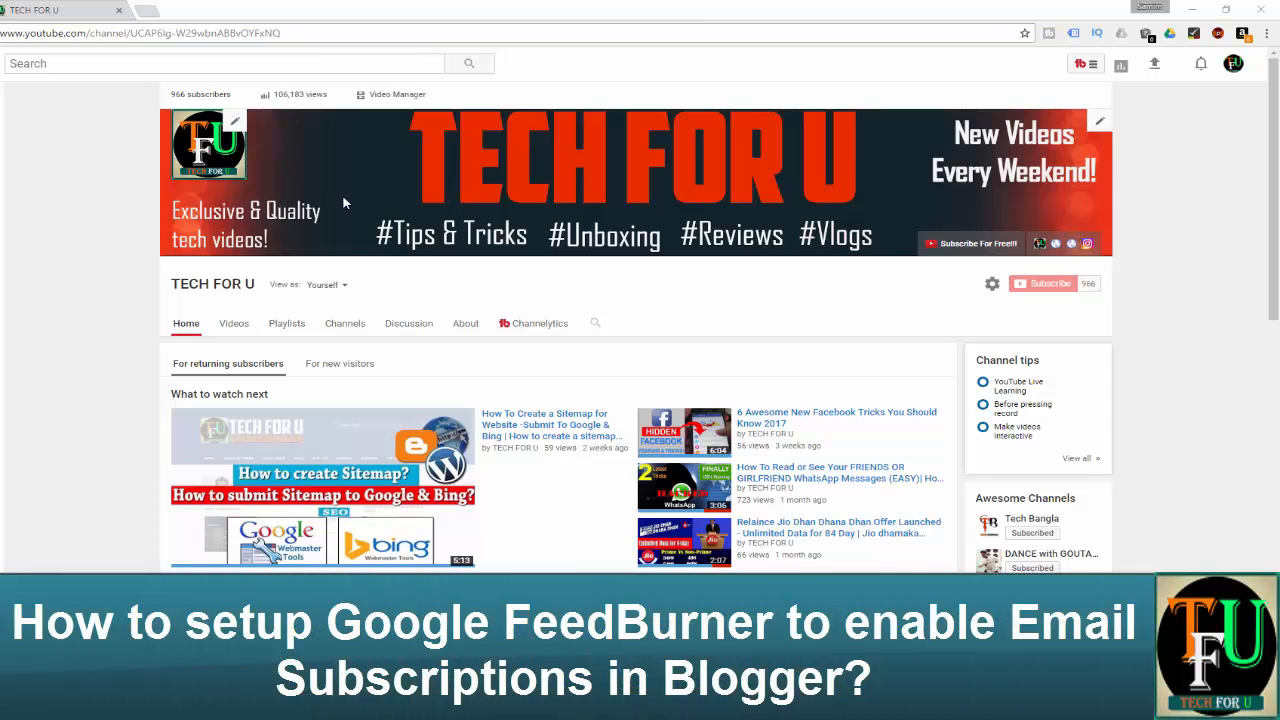
mouse_move(1048, 284)
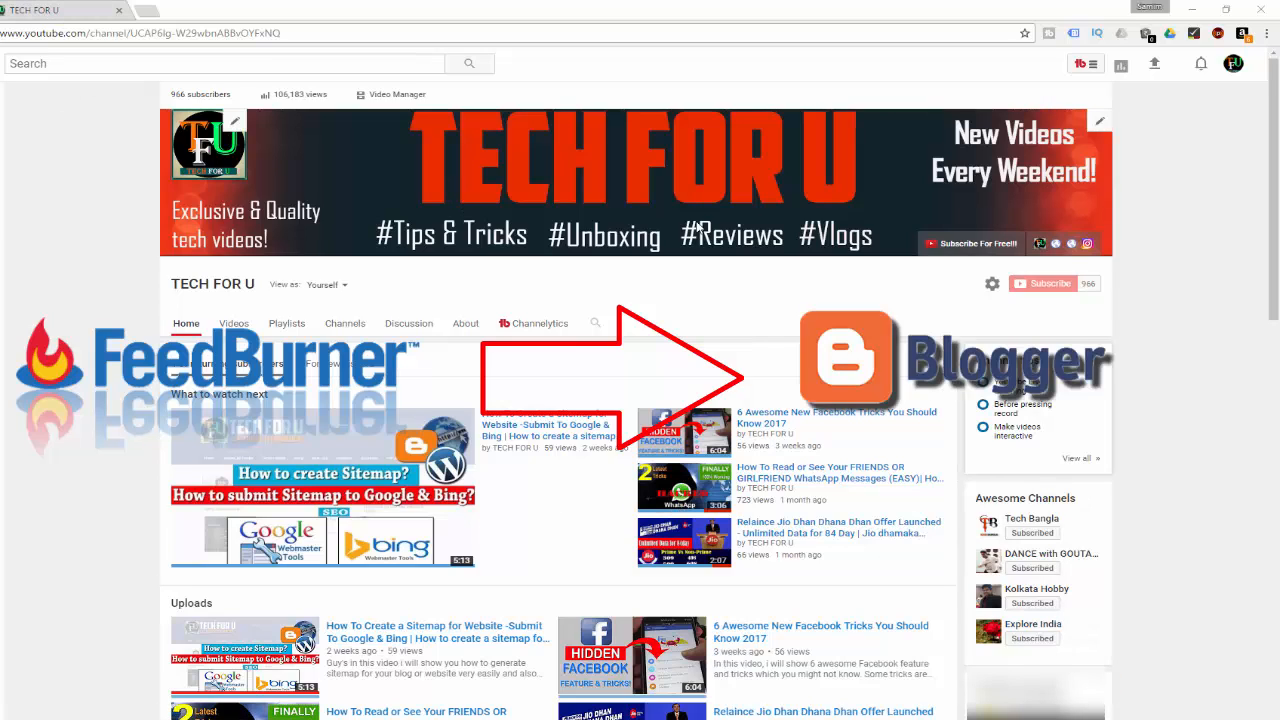
mouse_move(678, 226)
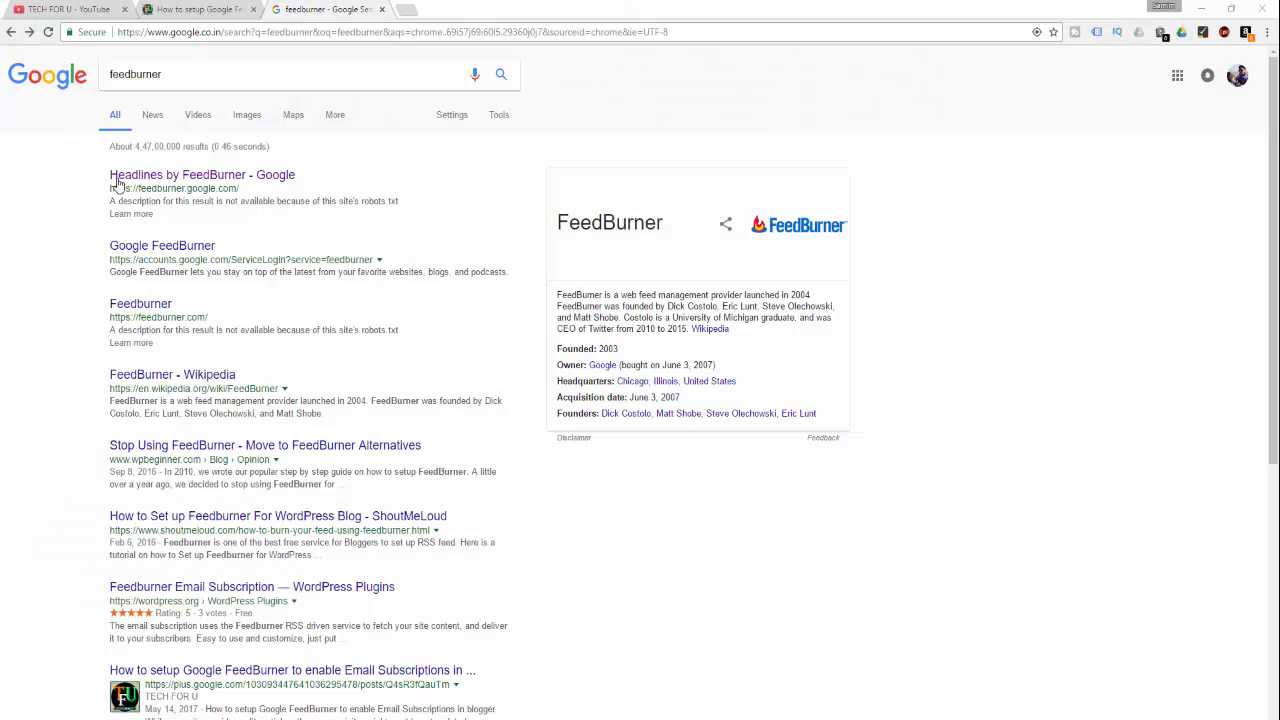
- Reach FeedBurner's My Feeds page via the 'Headlines by FeedBurner - Google' result
click(136, 74)
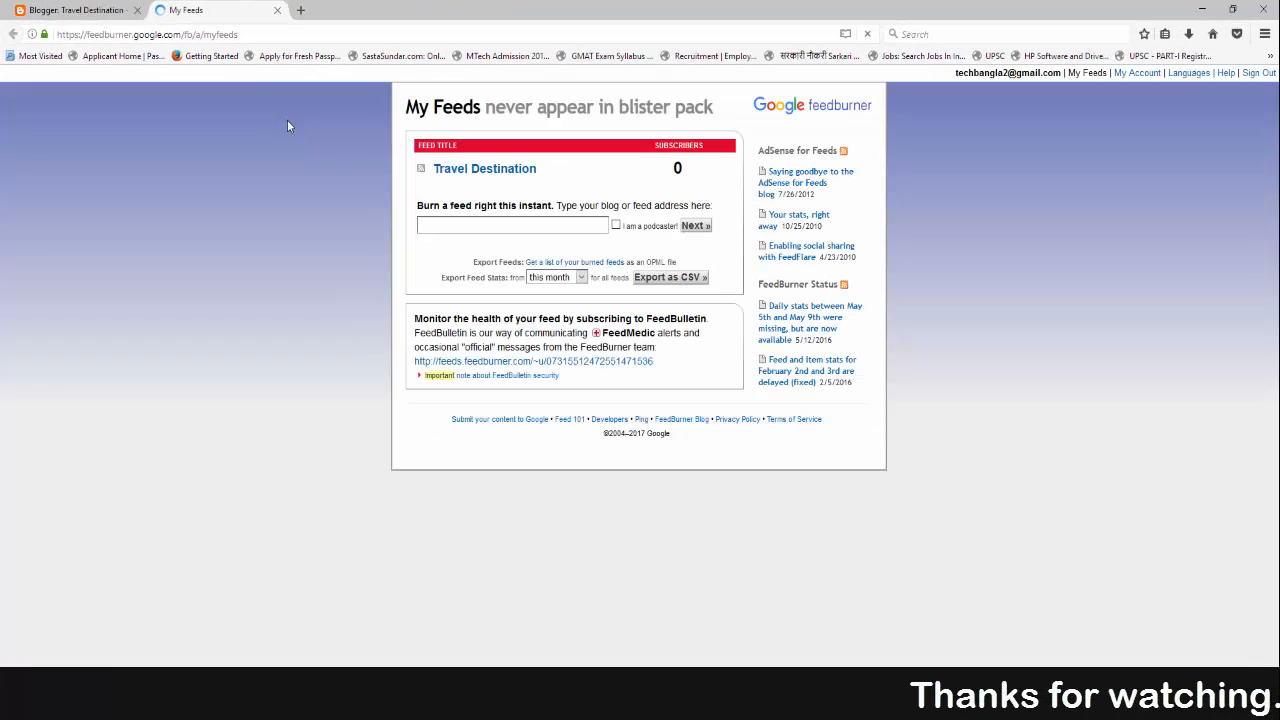
- Enter the Travel Destination feed's dashboard and switch to its Publicize services
click(484, 168)
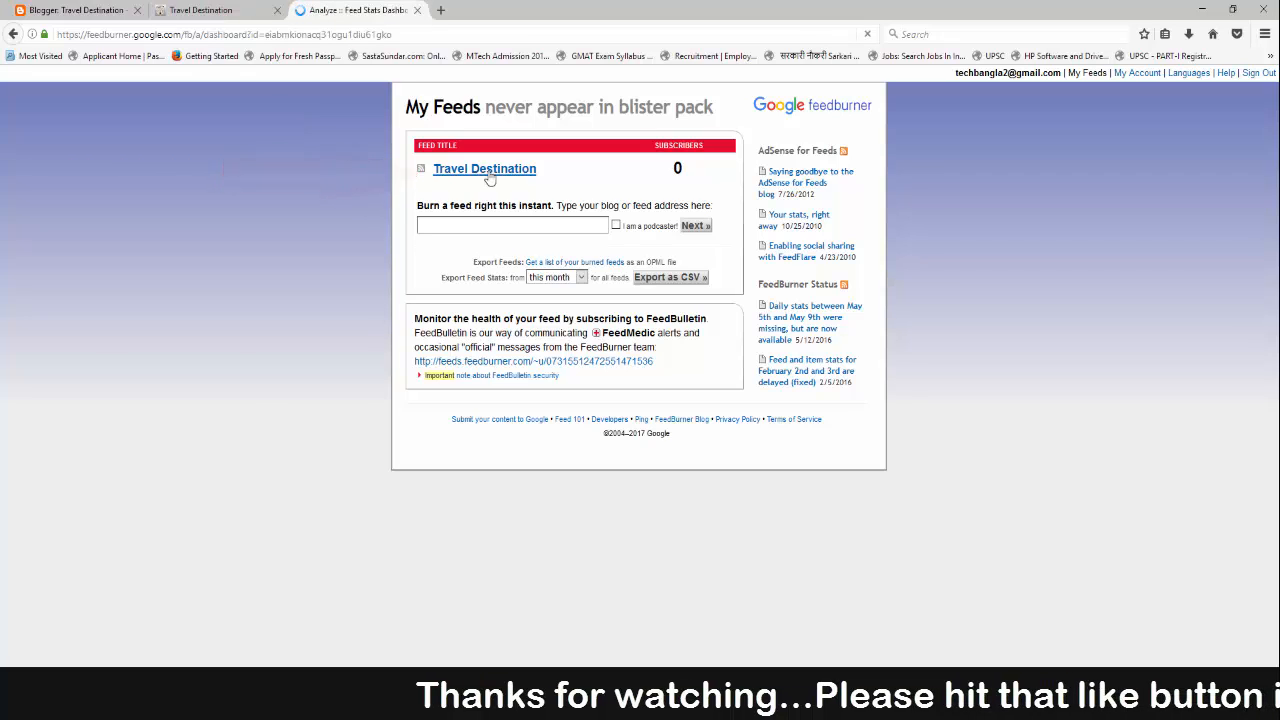
click(484, 168)
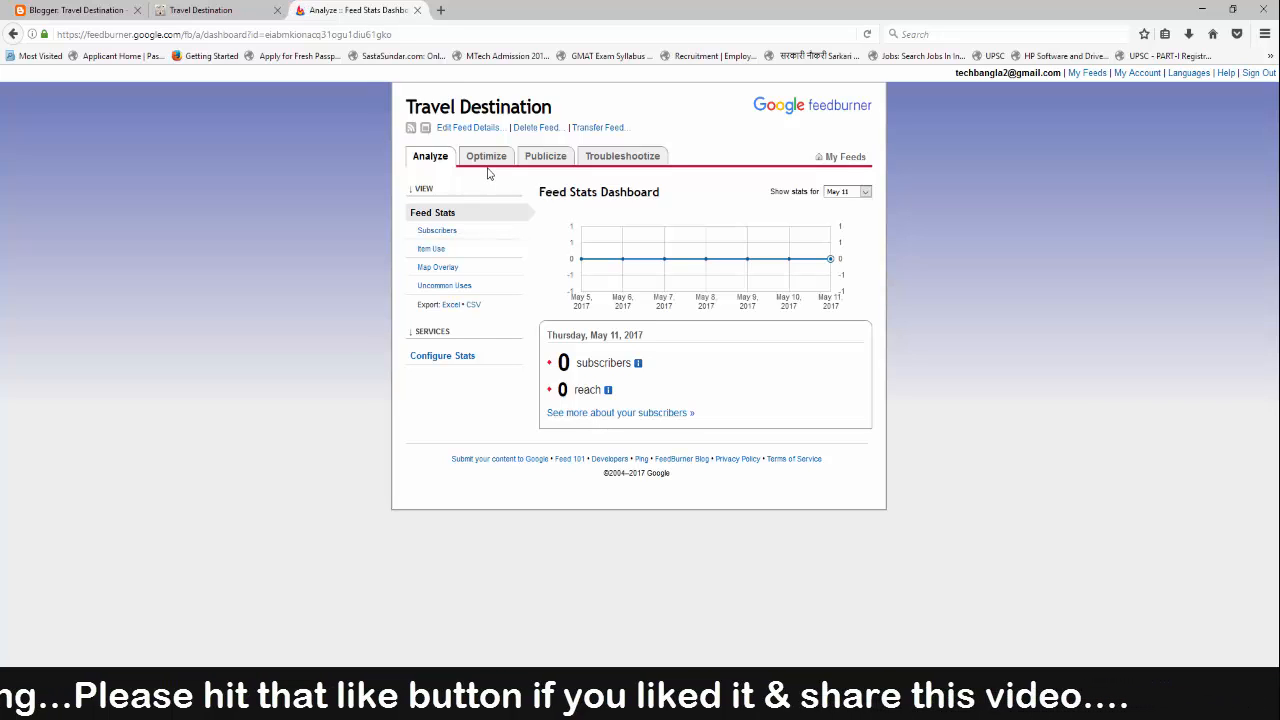
click(544, 156)
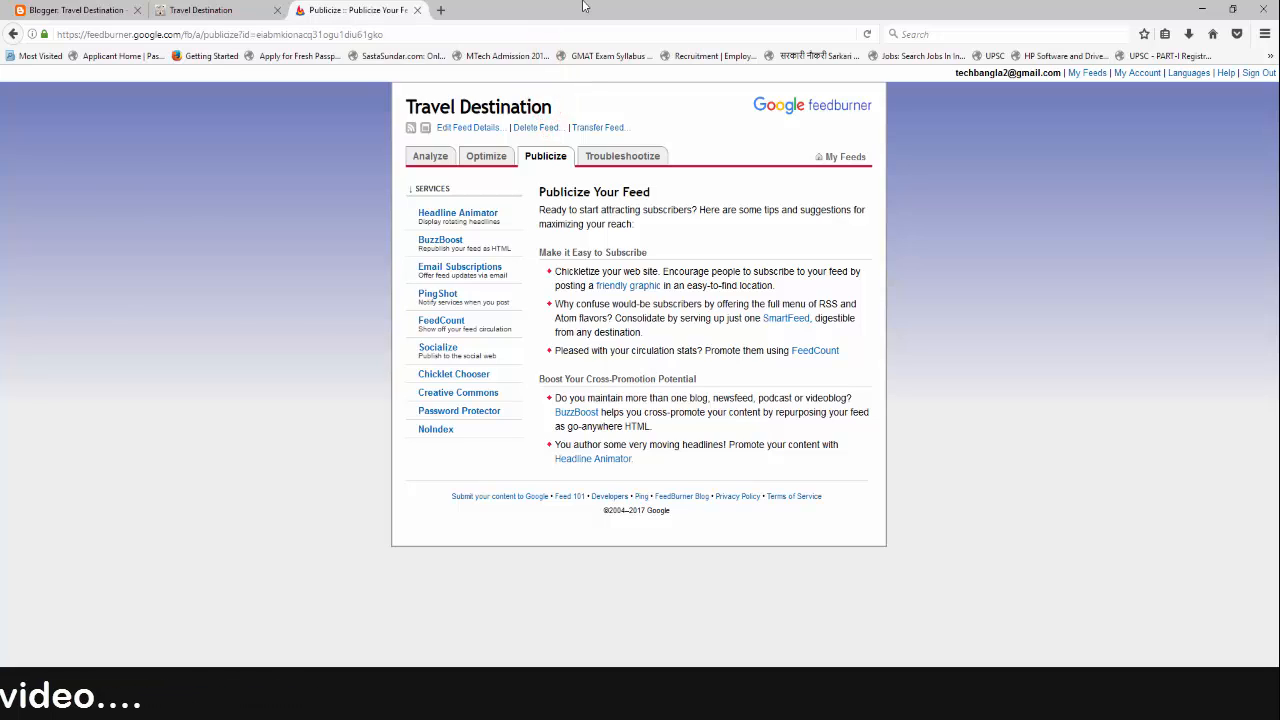
- Activate the Email Subscriptions service for the Travel Destination feed
click(460, 270)
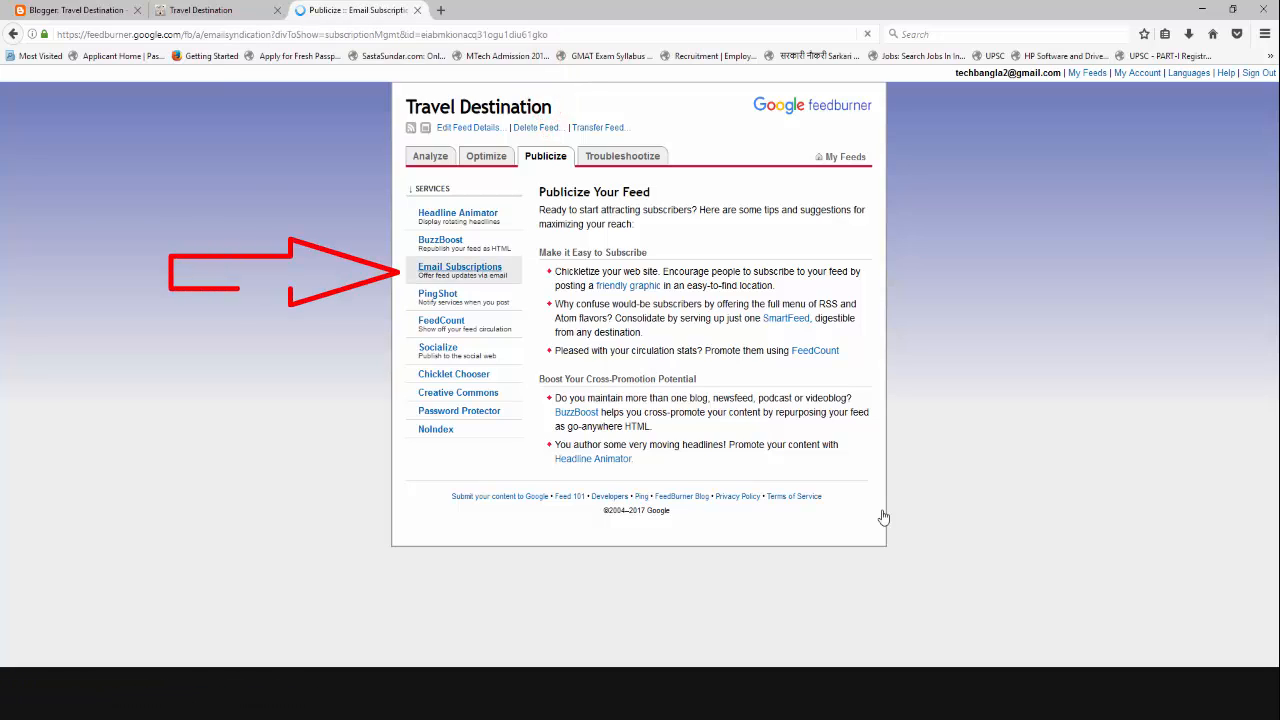
click(460, 266)
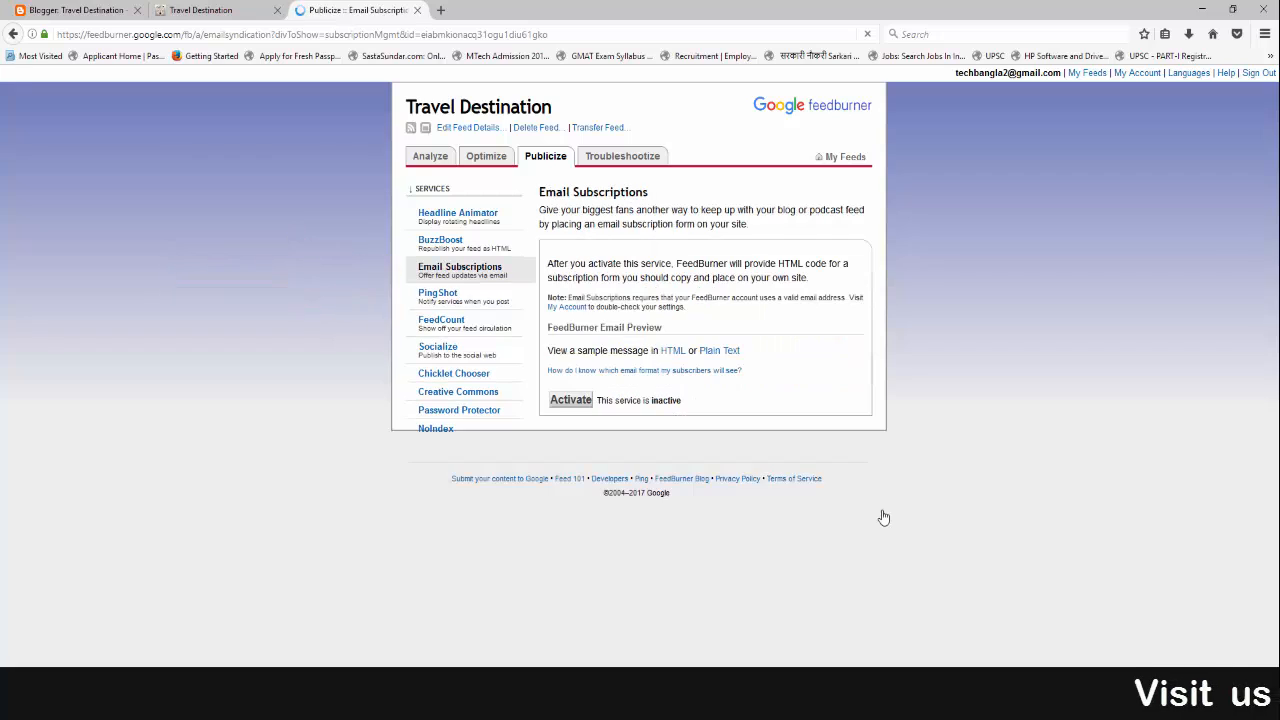
click(570, 400)
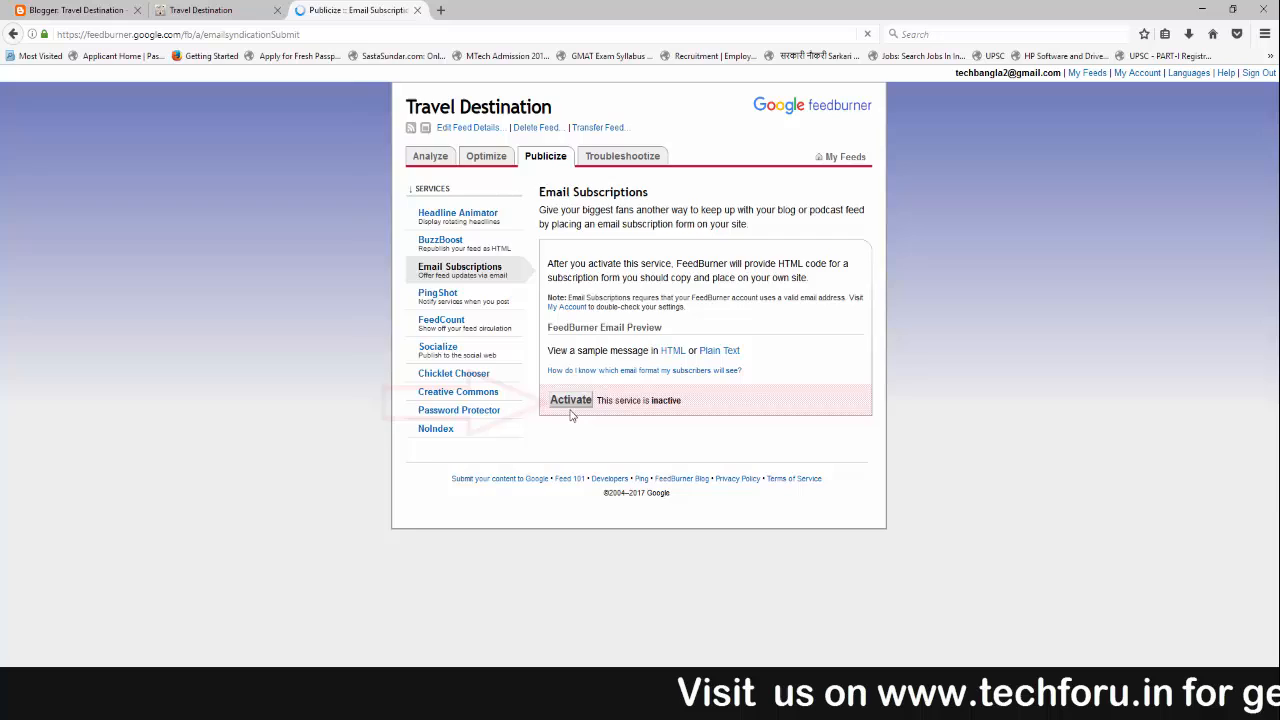
click(570, 400)
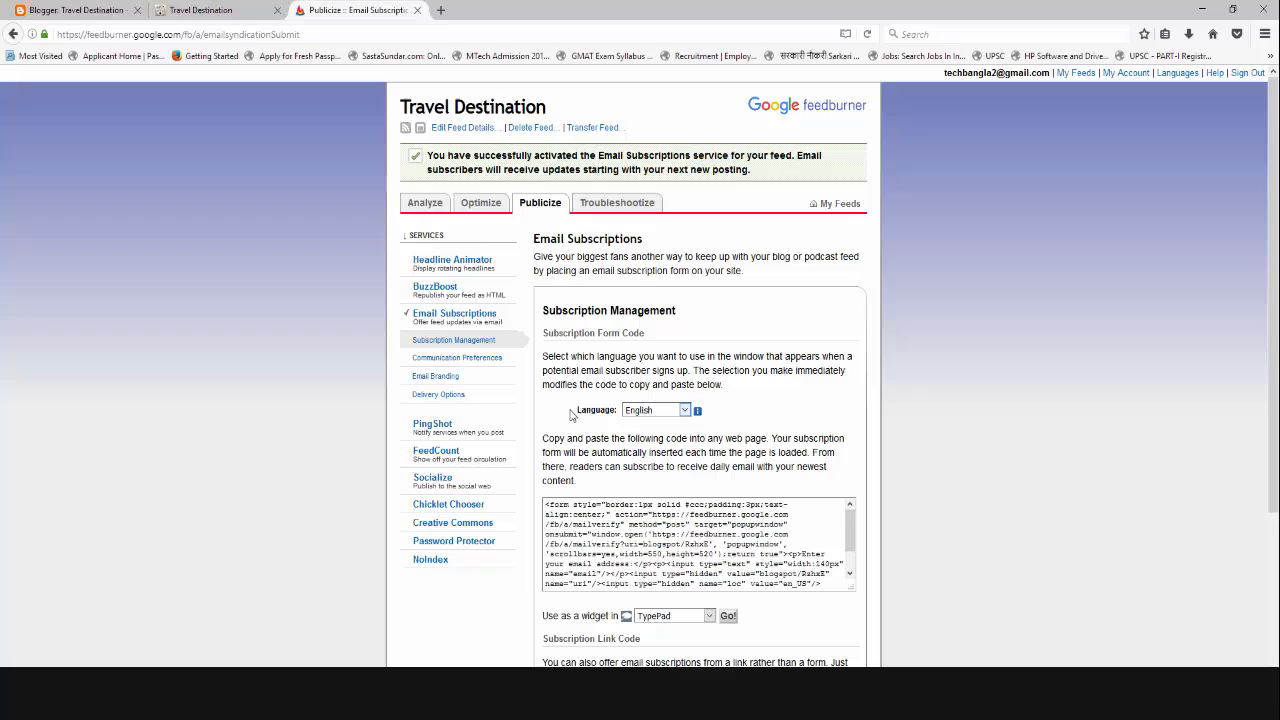
- Copy the Subscription Form Code from the Email Subscriptions page
scroll(down, 3)
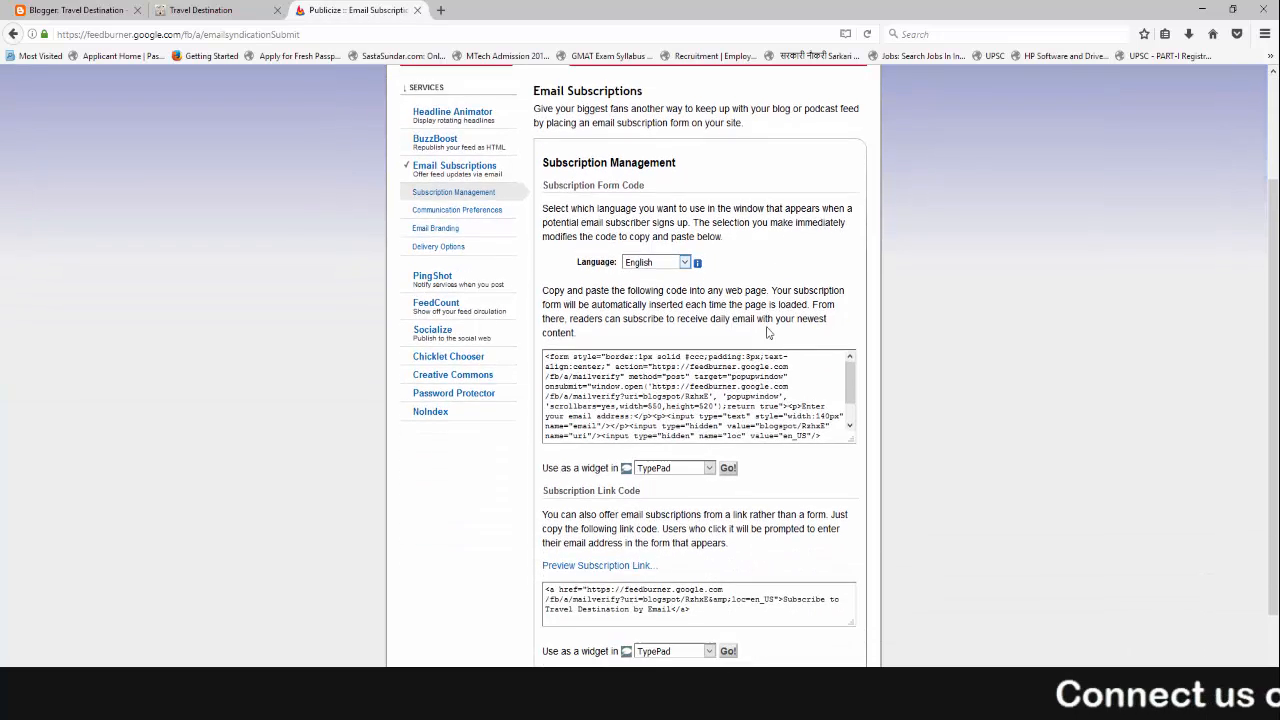
scroll(down, 3)
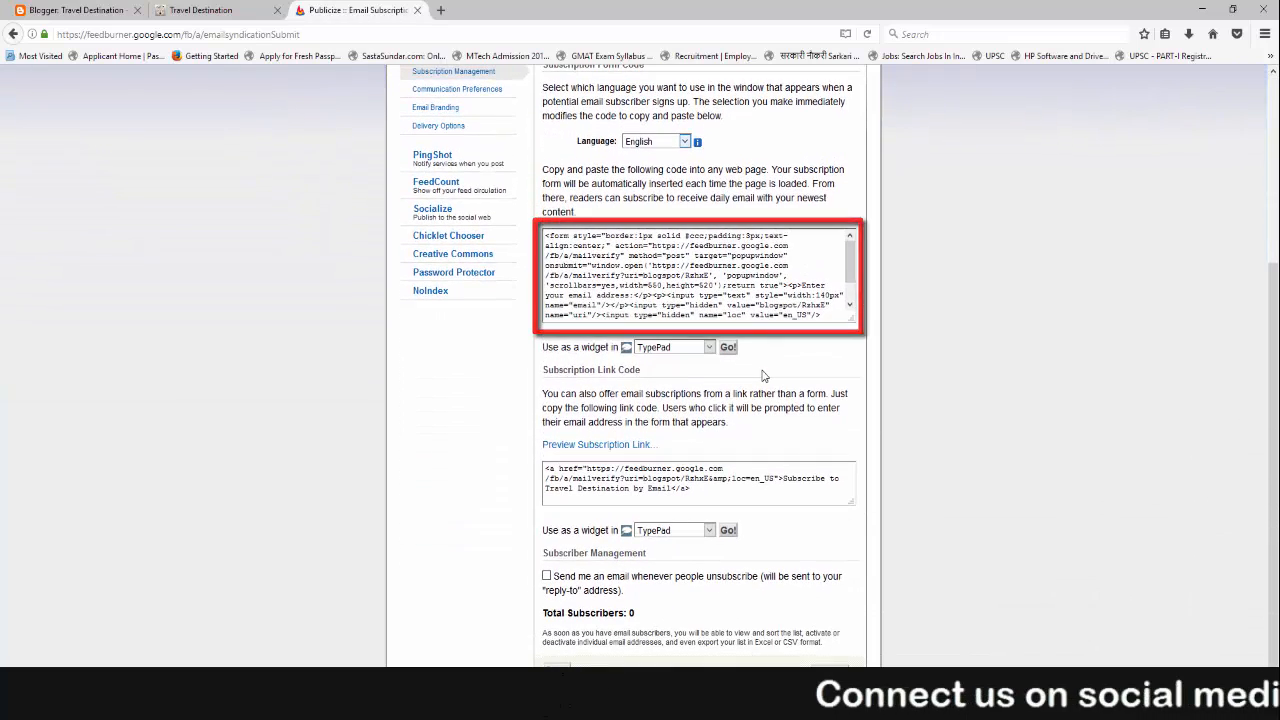
scroll(down, 3)
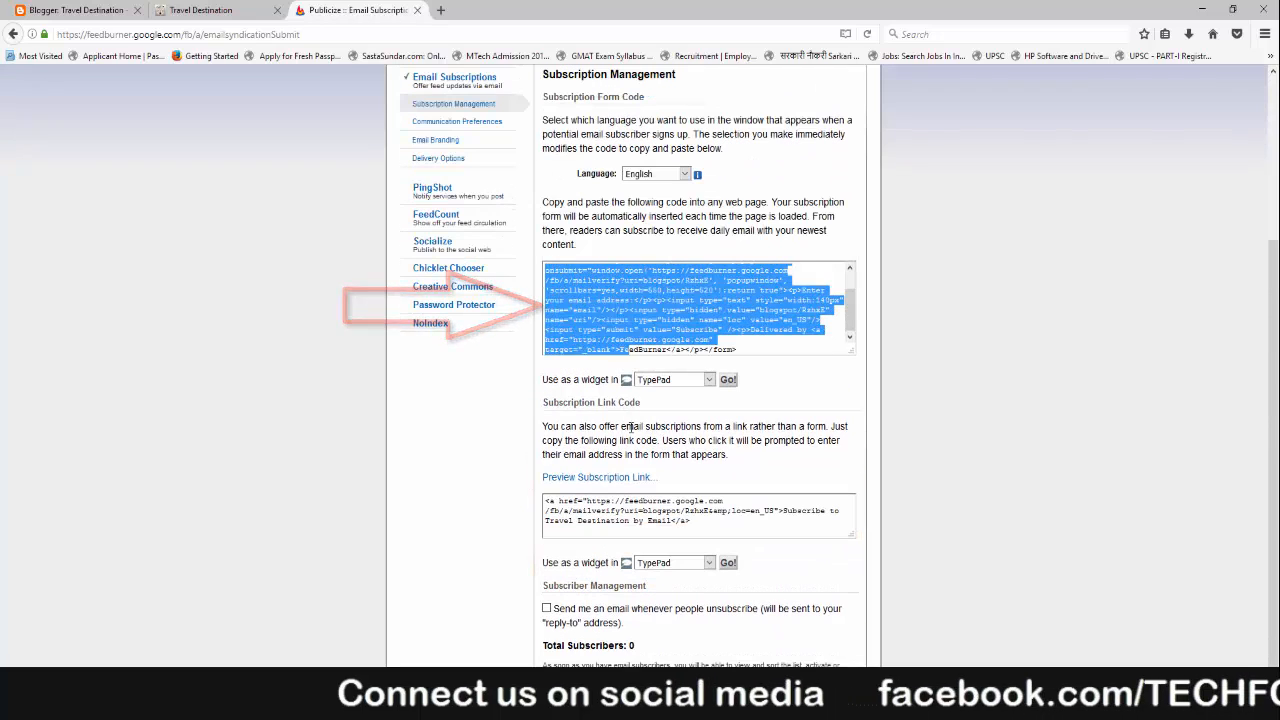
right_click(690, 310)
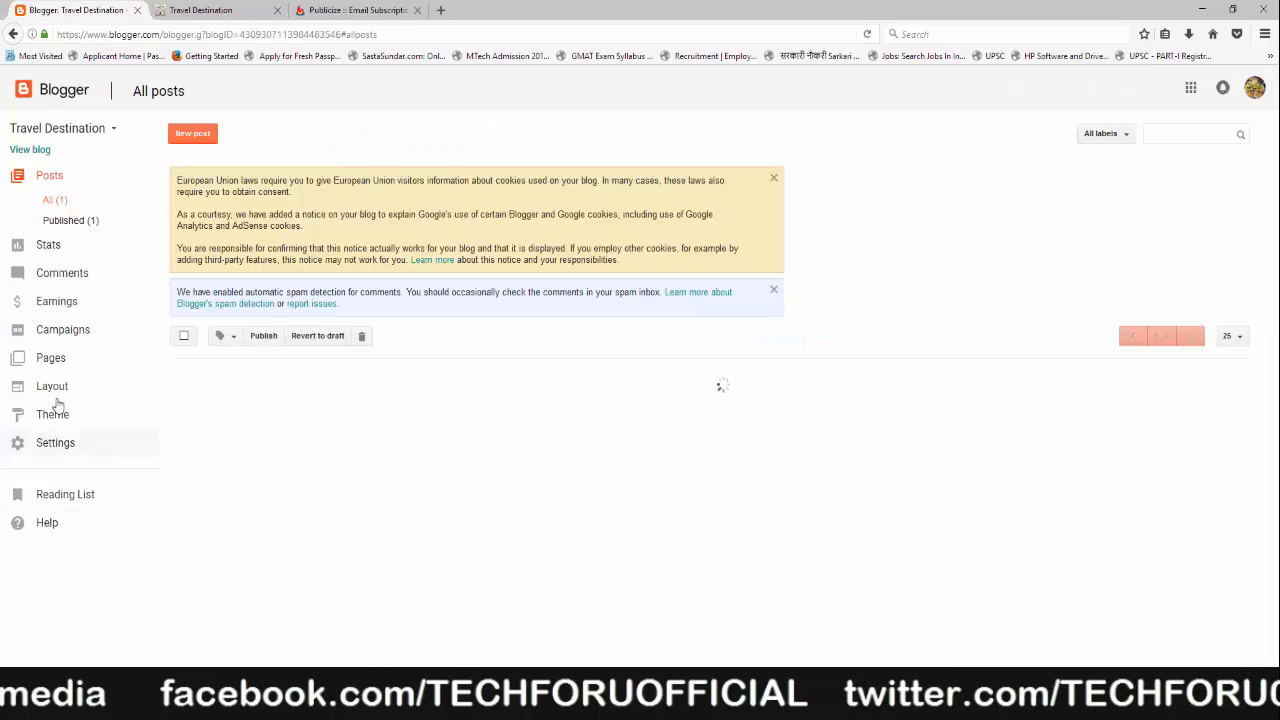
- Add an HTML/JavaScript gadget with the pasted form code in Layout, save it and view the blog
click(52, 386)
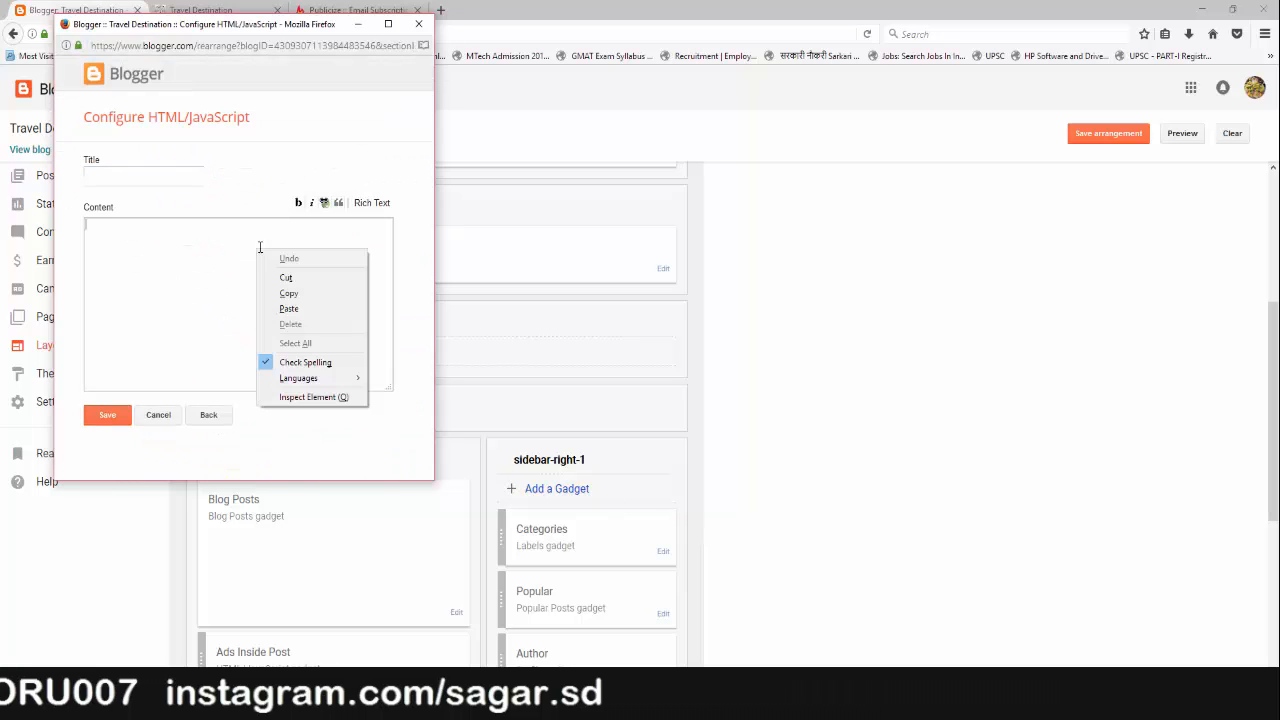
click(288, 308)
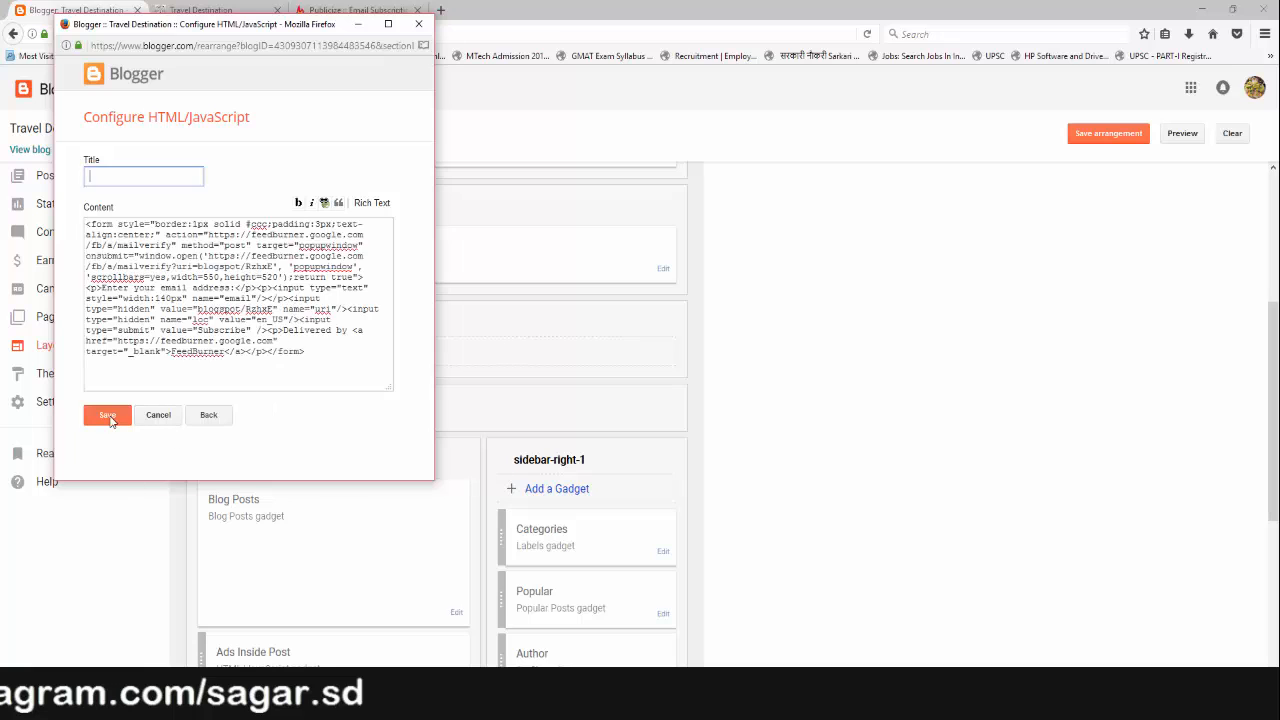
click(108, 414)
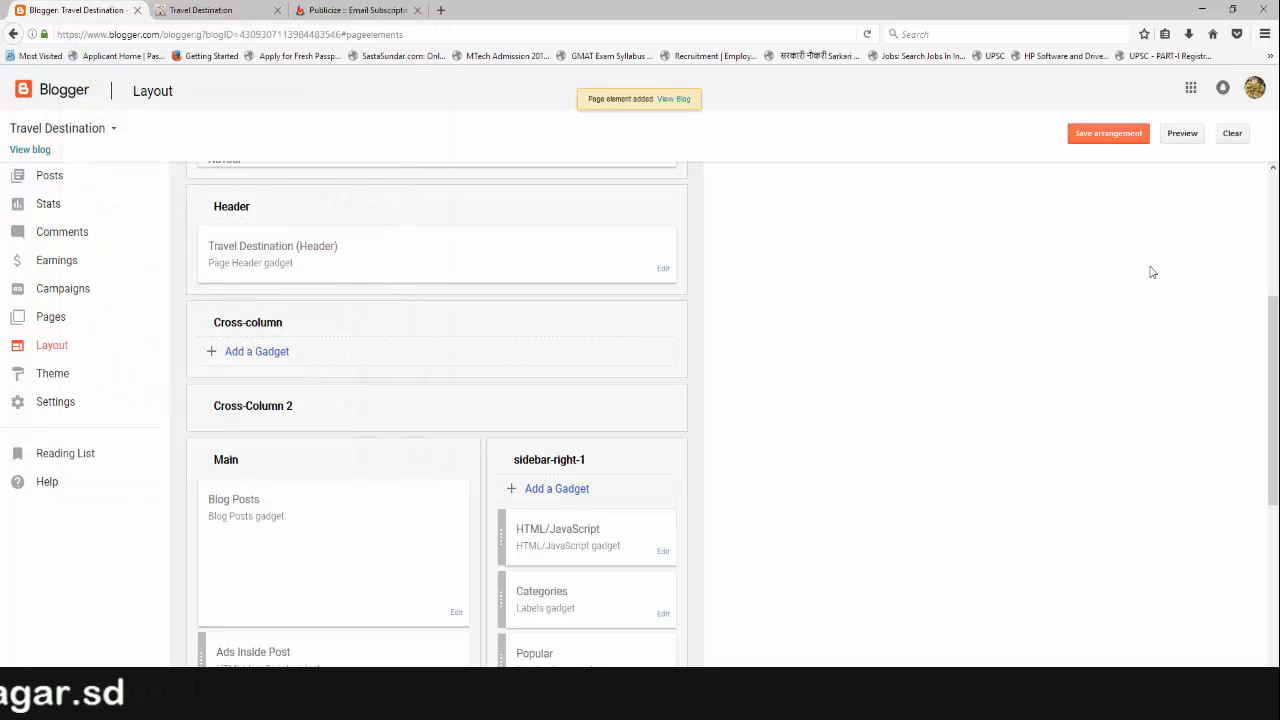
click(1108, 132)
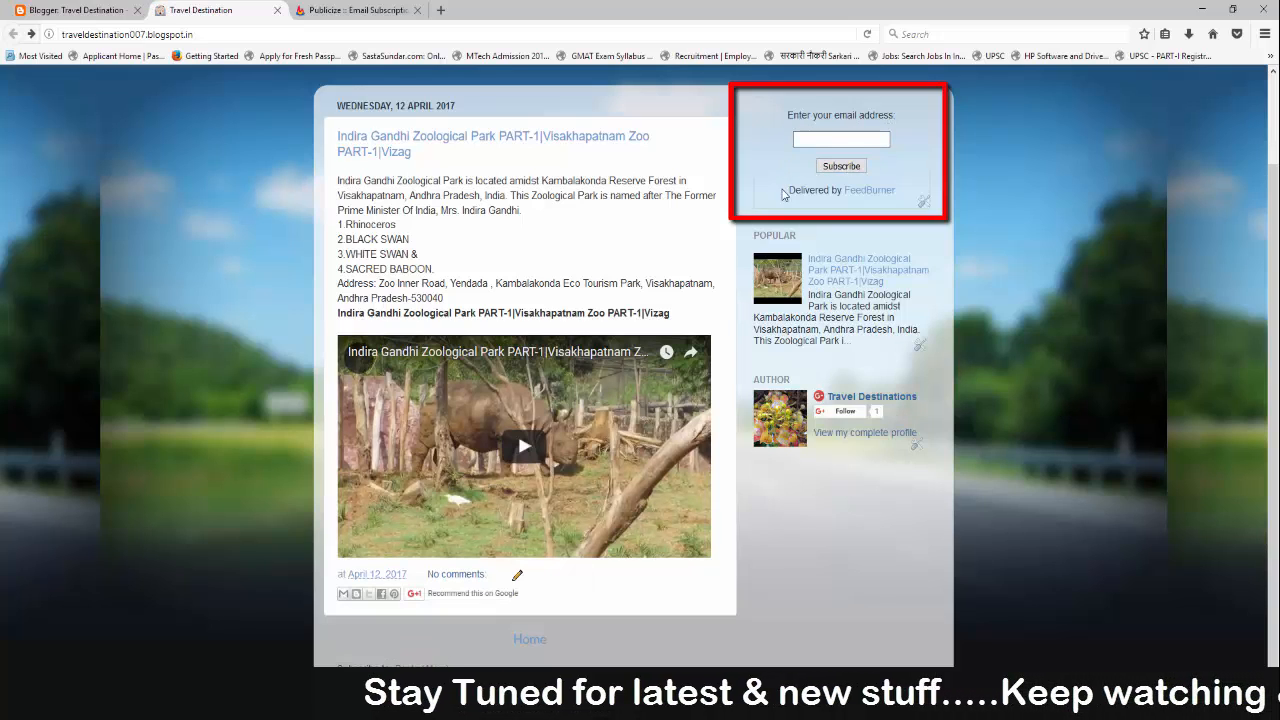
mouse_move(904, 212)
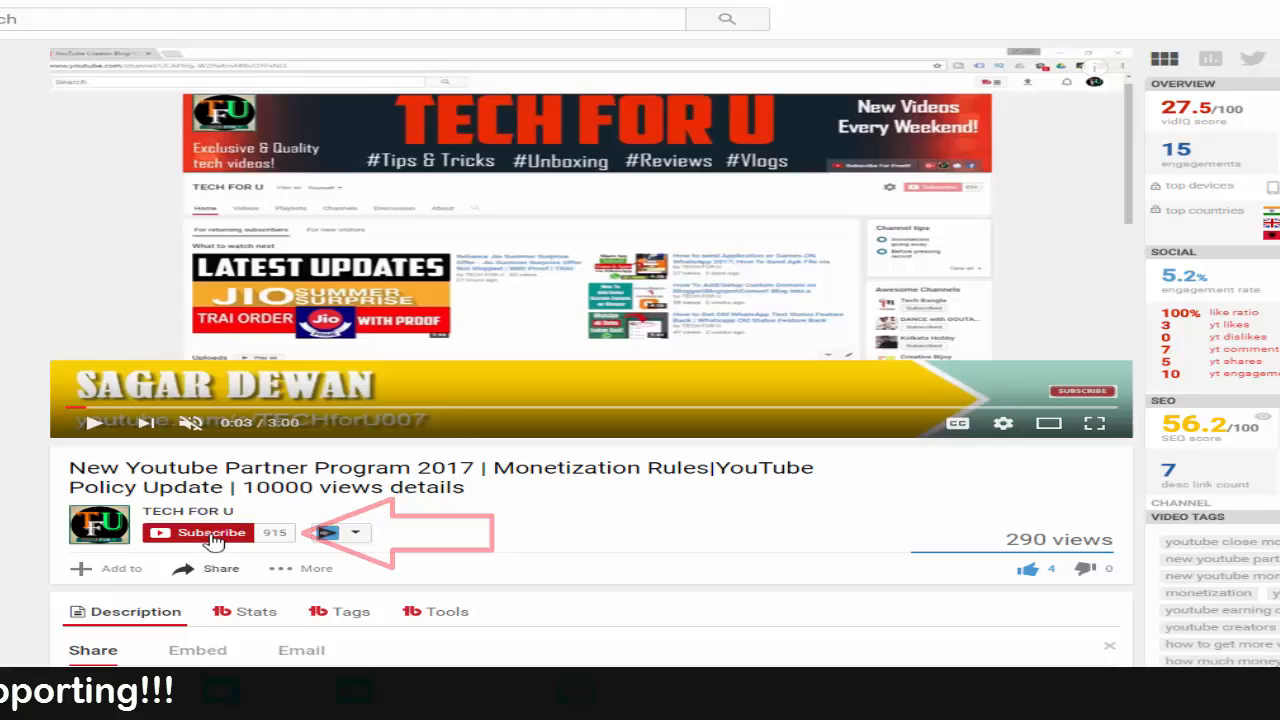
- Subscribe to TECH FOR U and enable 'Send me all notifications for this channel'
click(210, 532)
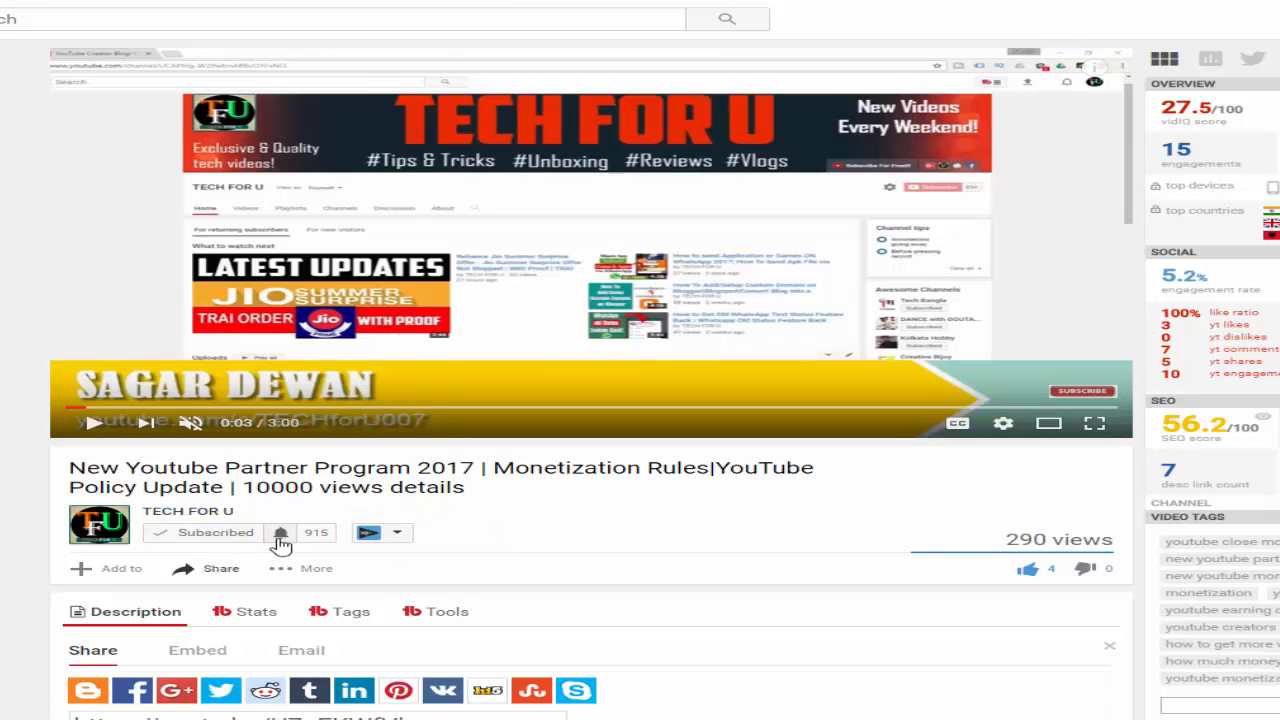
click(280, 532)
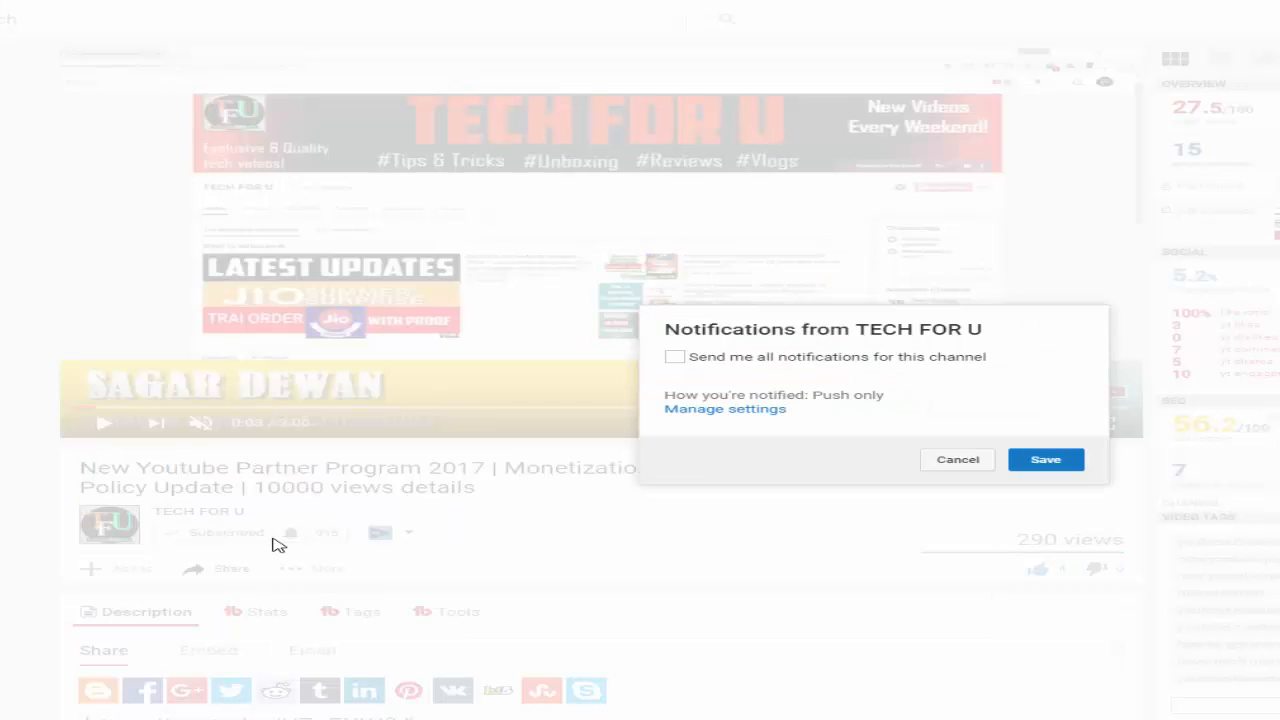
click(676, 356)
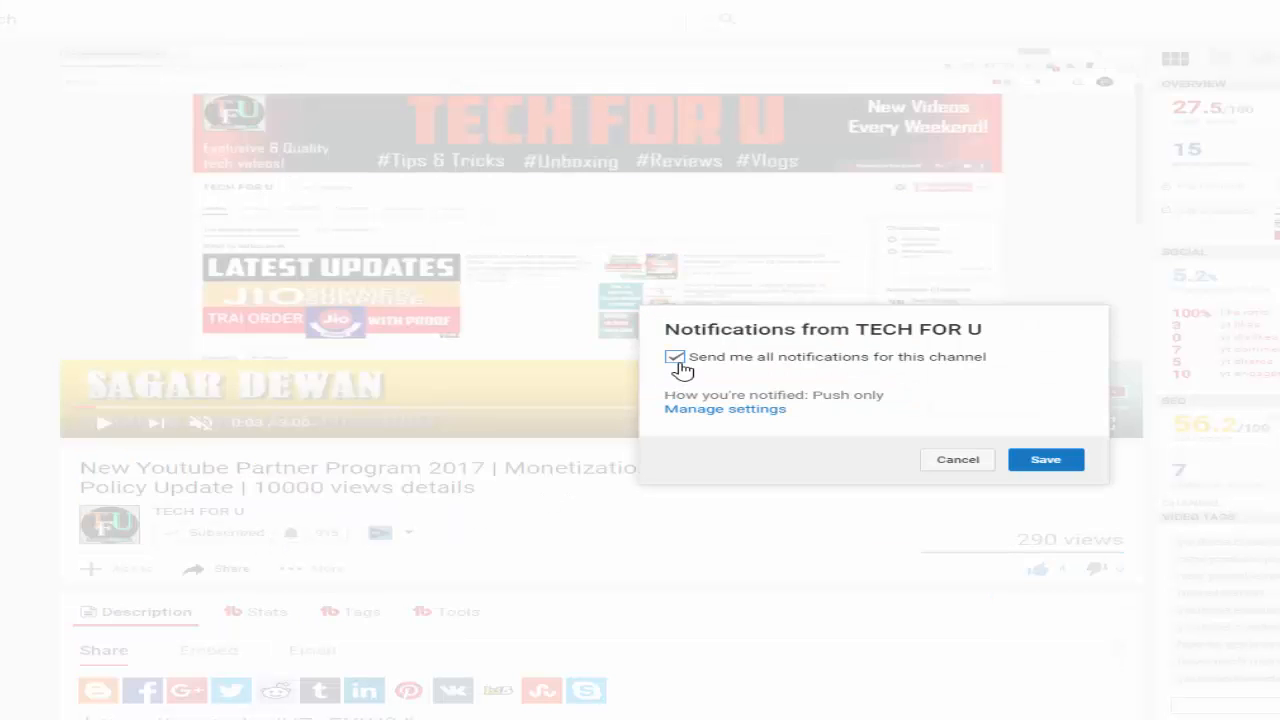